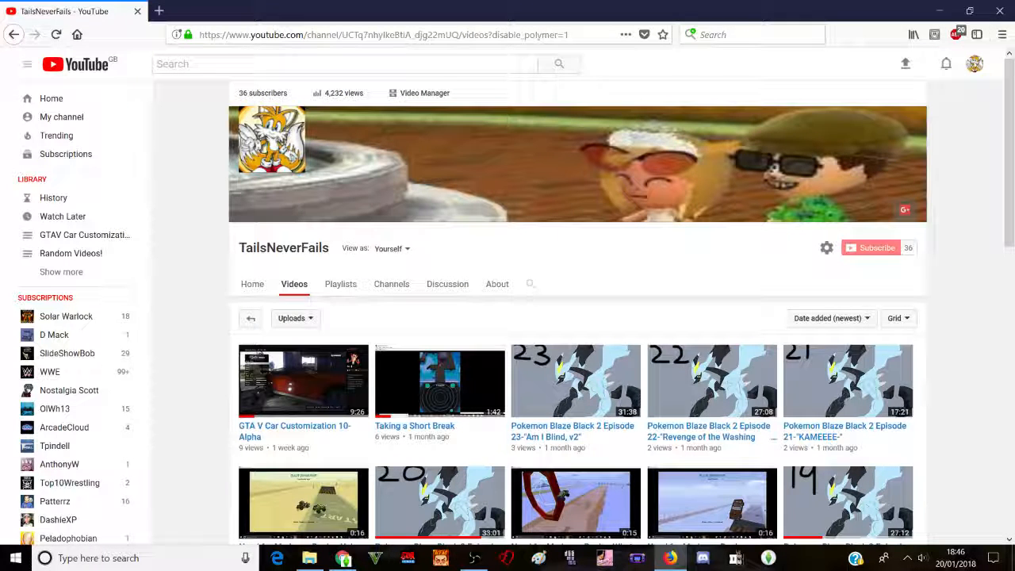
pyautogui.moveTo(916, 117)
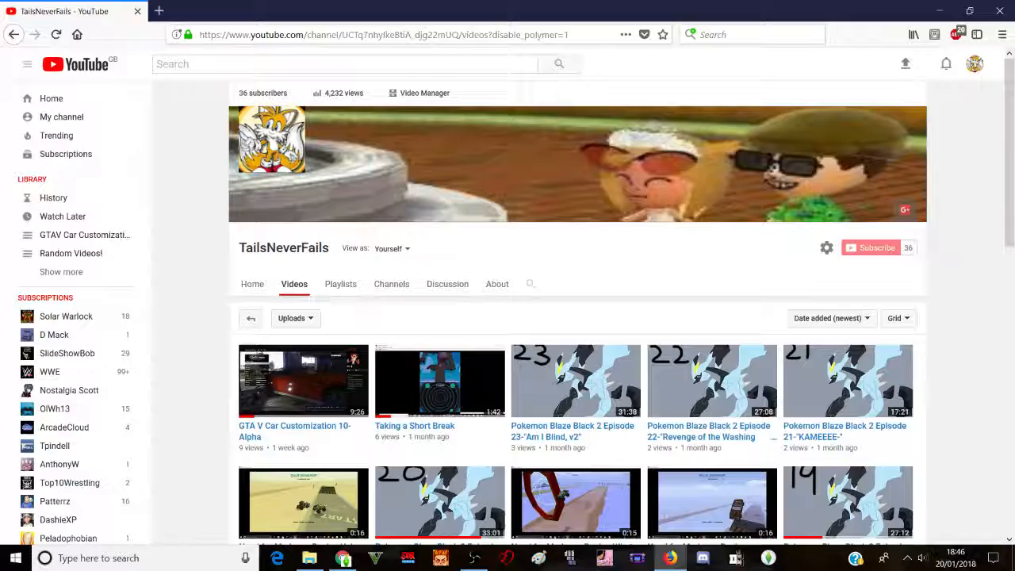
# - Browse up and down the Videos grid around the currently loaded uploads
pyautogui.scroll(-3)
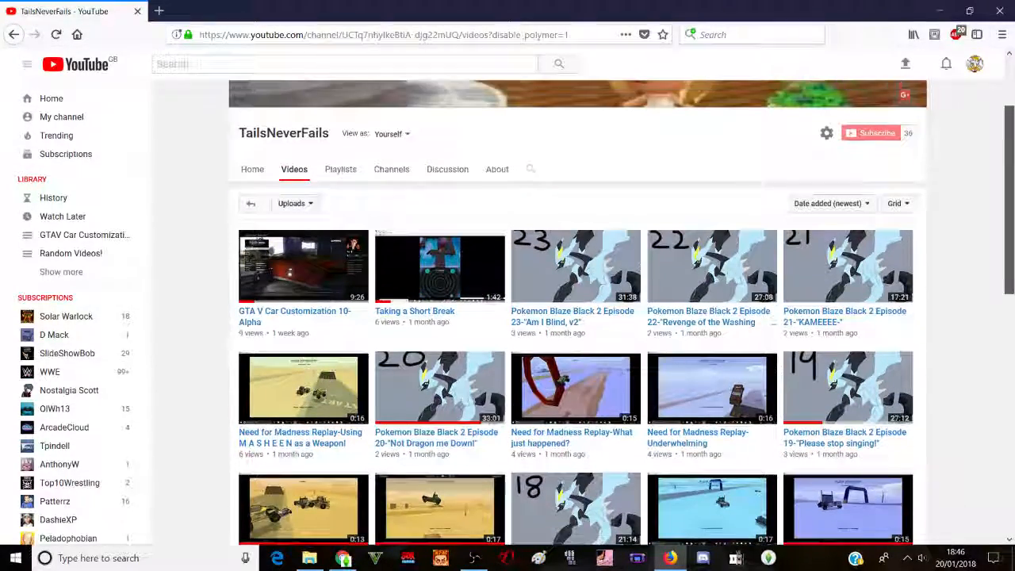
pyautogui.scroll(-3)
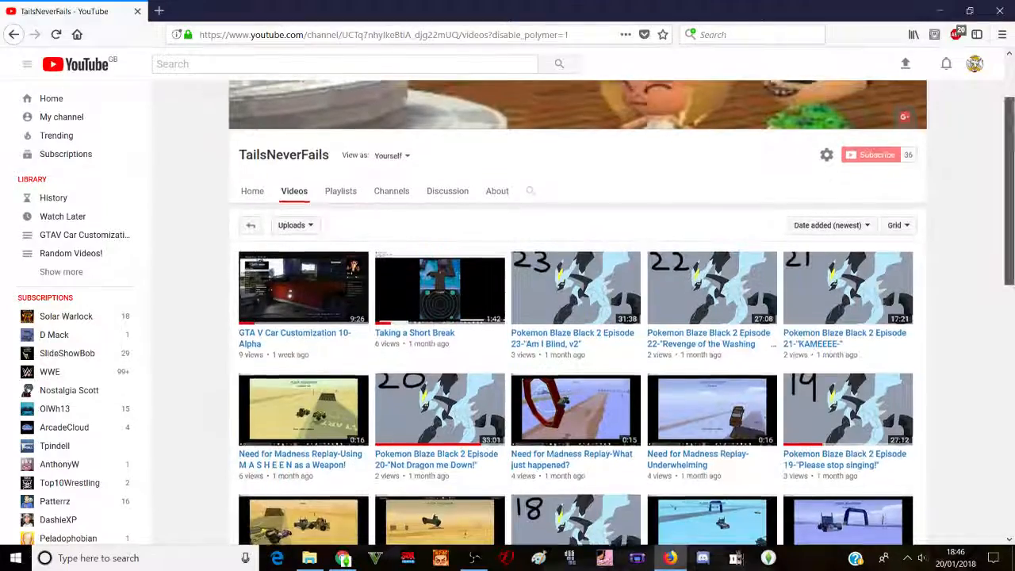
pyautogui.scroll(3)
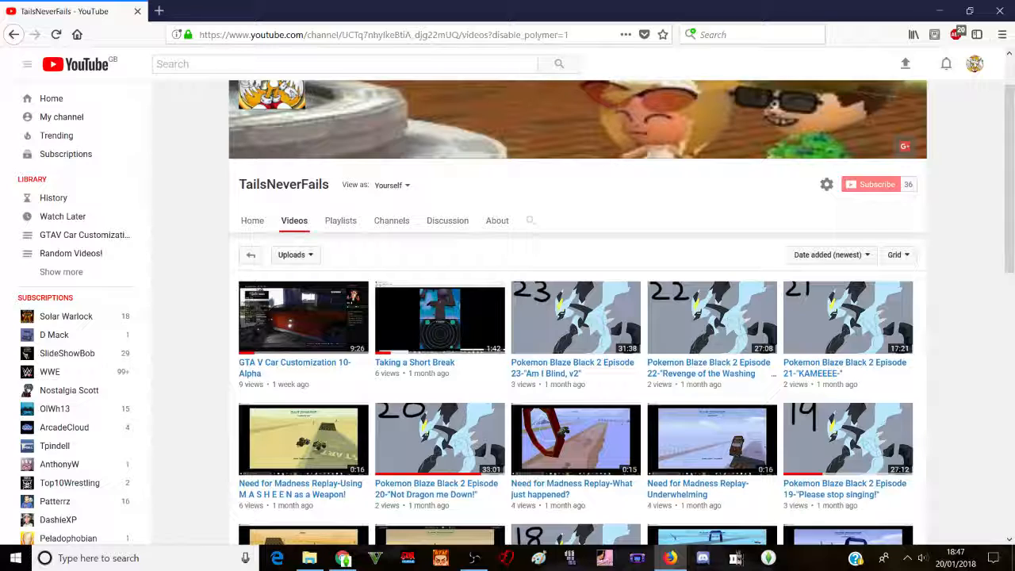
pyautogui.scroll(3)
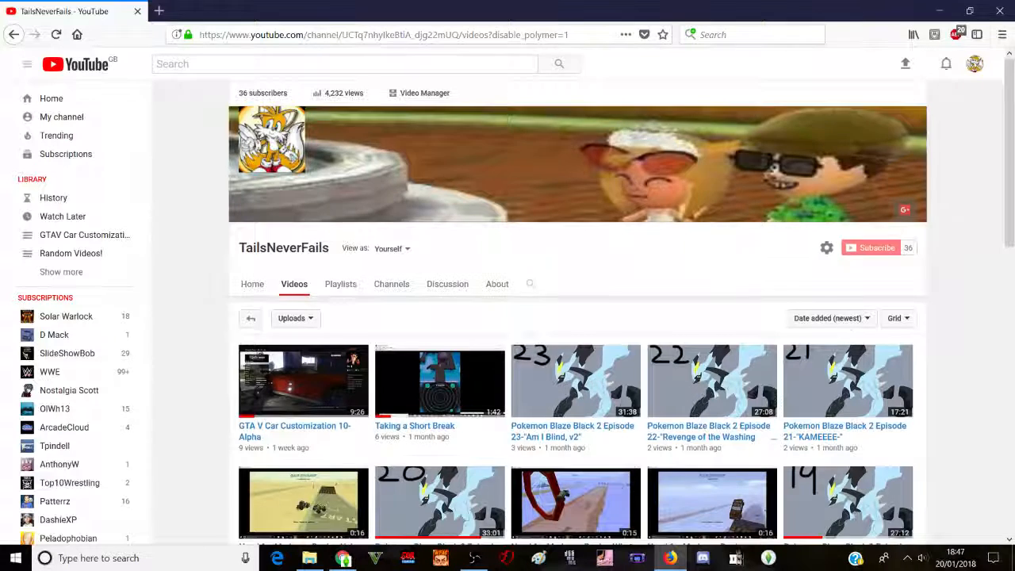
pyautogui.scroll(-3)
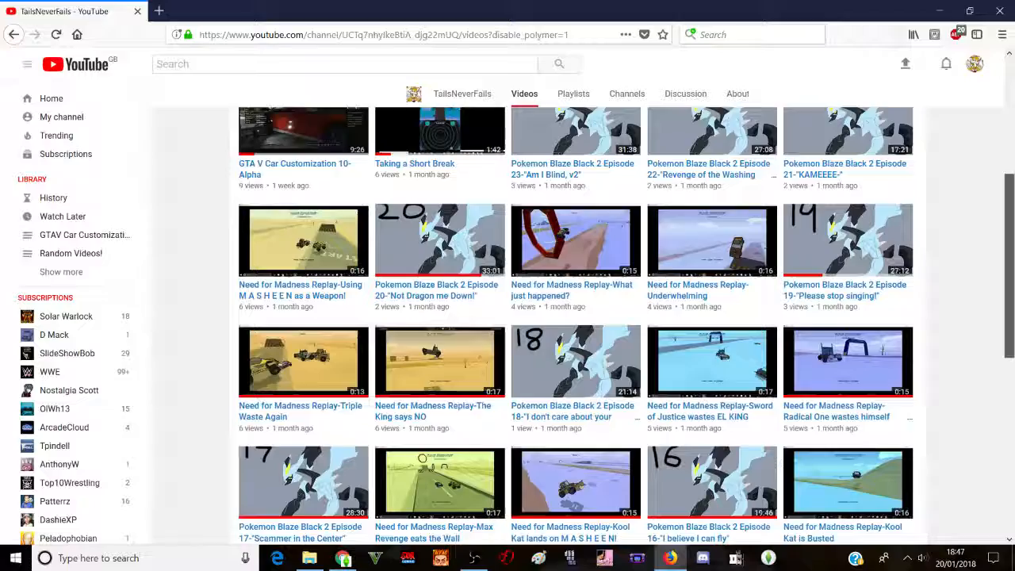
pyautogui.scroll(3)
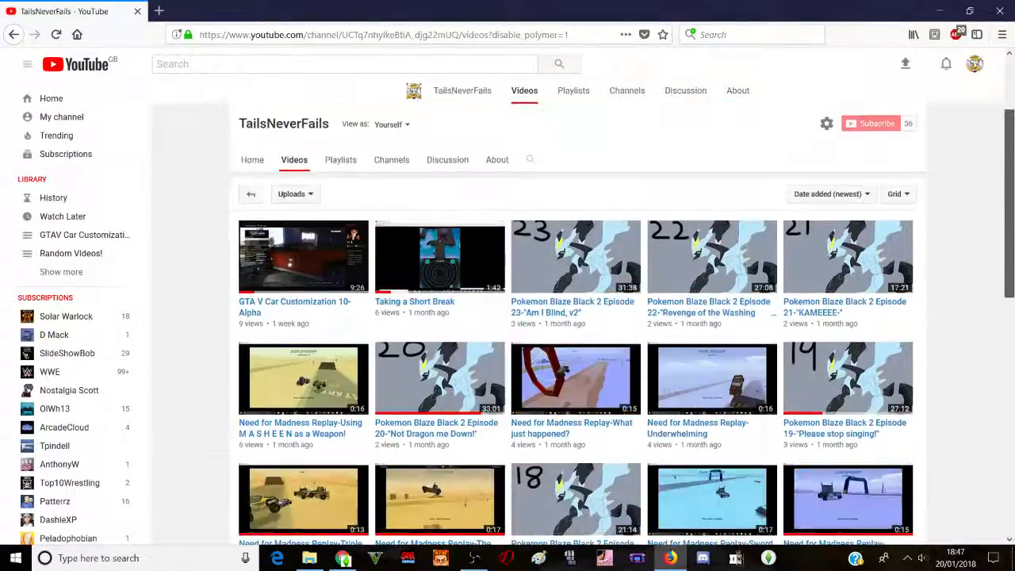
pyautogui.scroll(3)
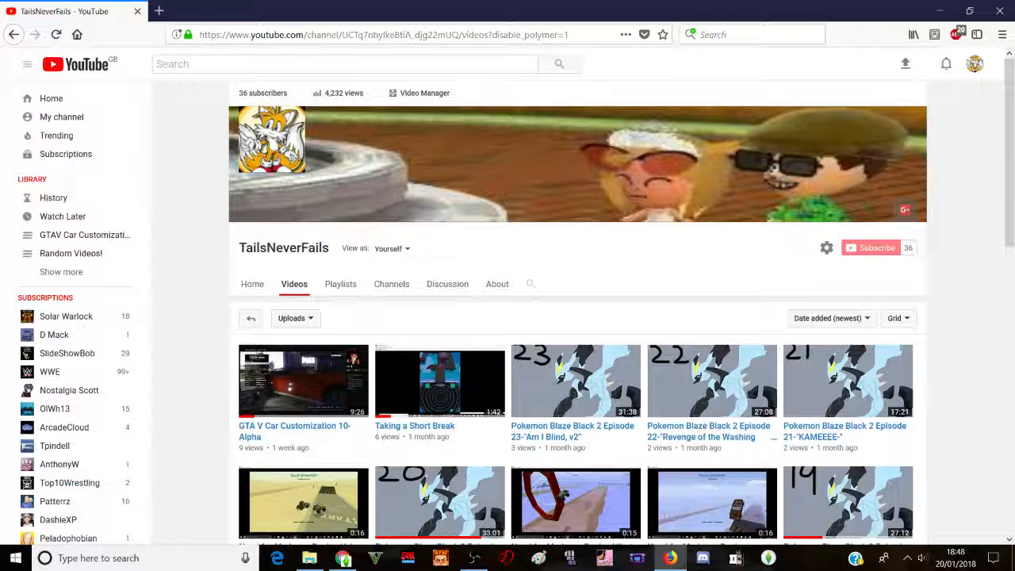
pyautogui.scroll(-3)
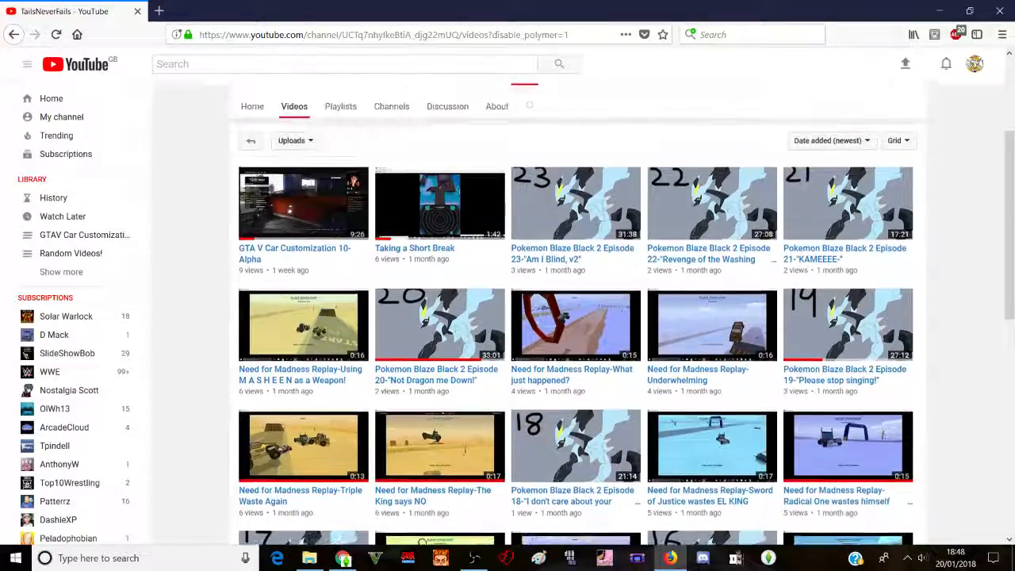
pyautogui.scroll(3)
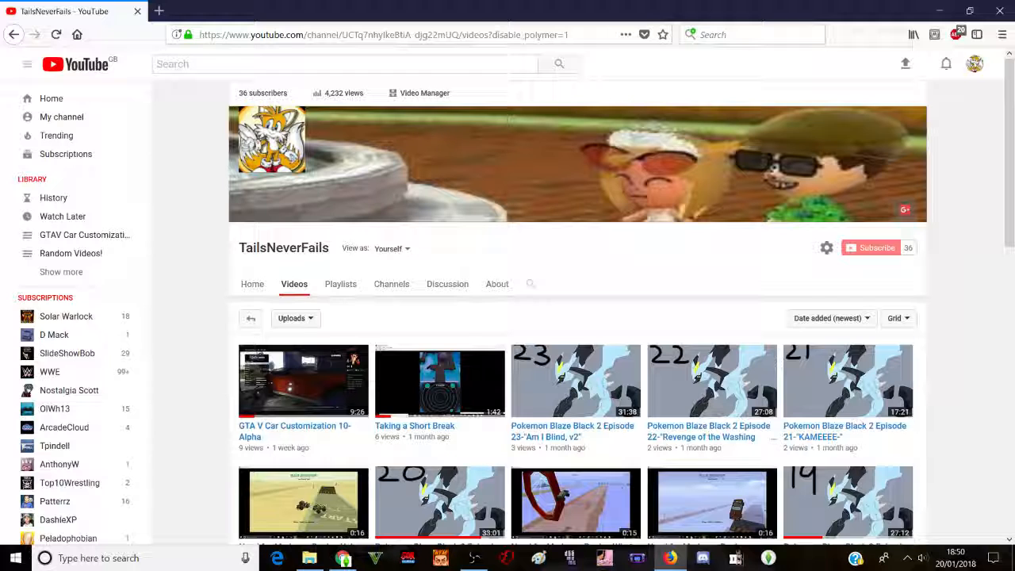
pyautogui.doubleClick(283, 248)
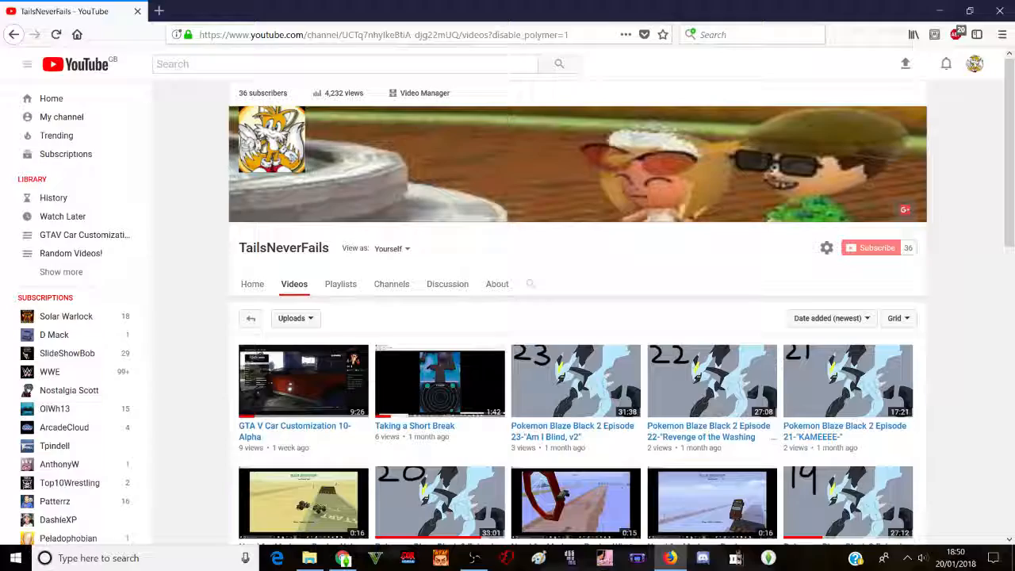
# - Scroll down the Videos grid to reach the bottom of the loaded uploads
pyautogui.scroll(-3)
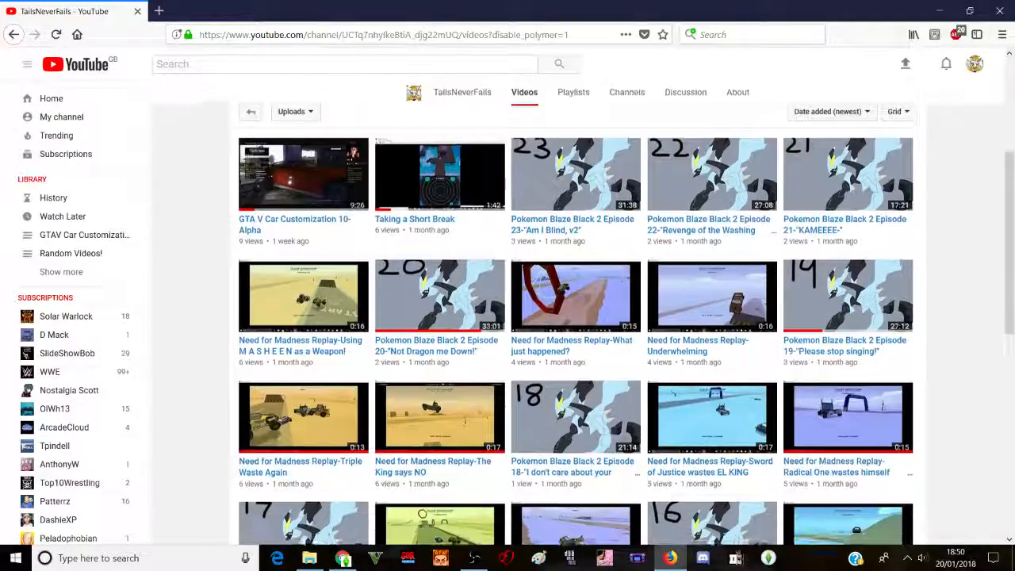
pyautogui.scroll(-3)
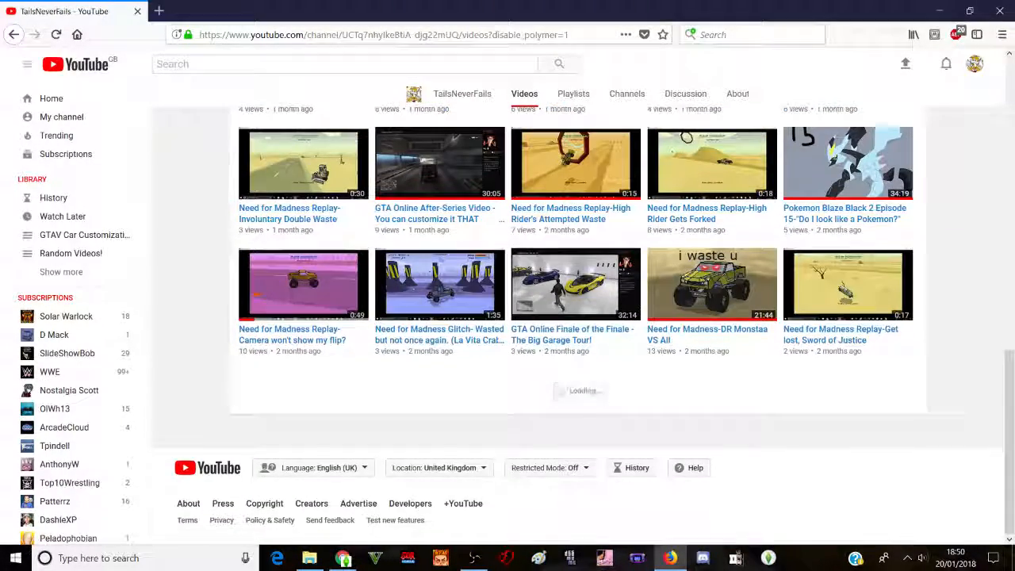
pyautogui.scroll(-3)
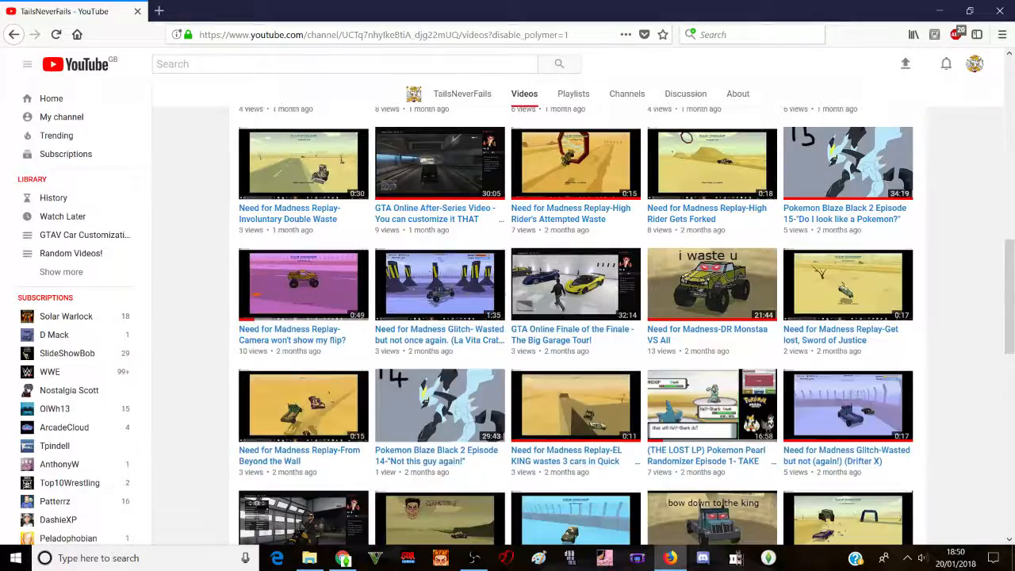
pyautogui.scroll(-3)
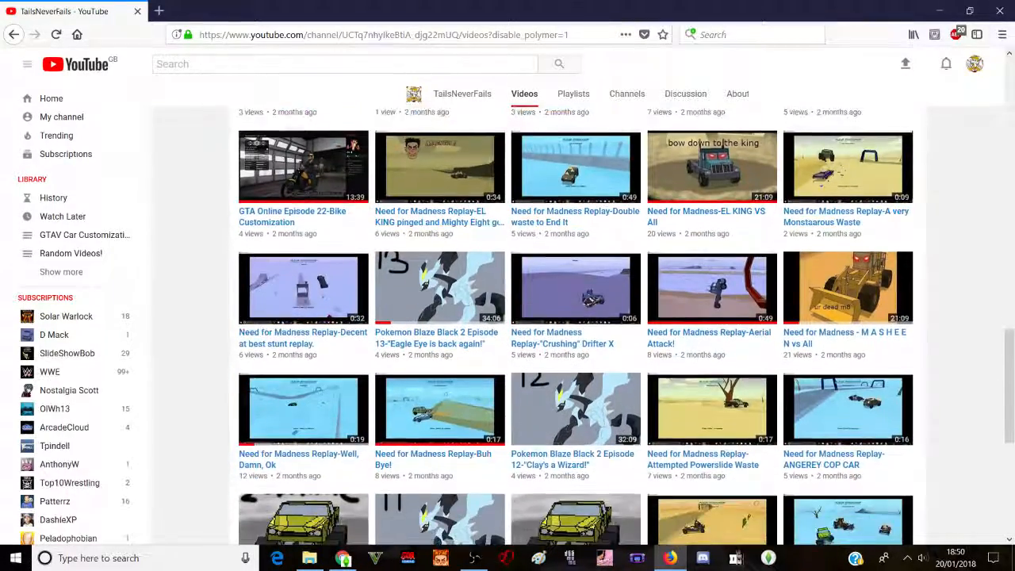
pyautogui.scroll(-3)
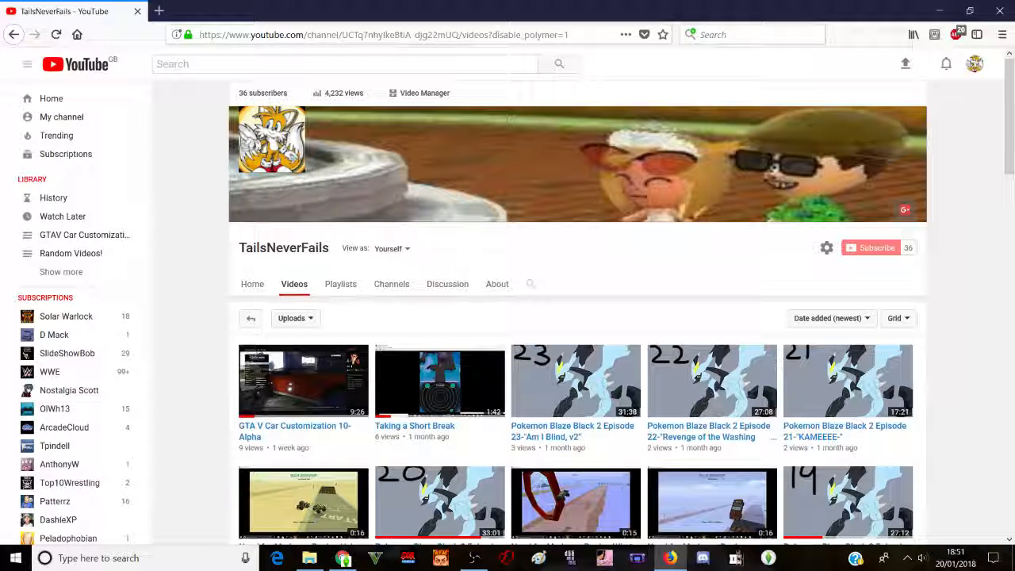
pyautogui.scroll(-3)
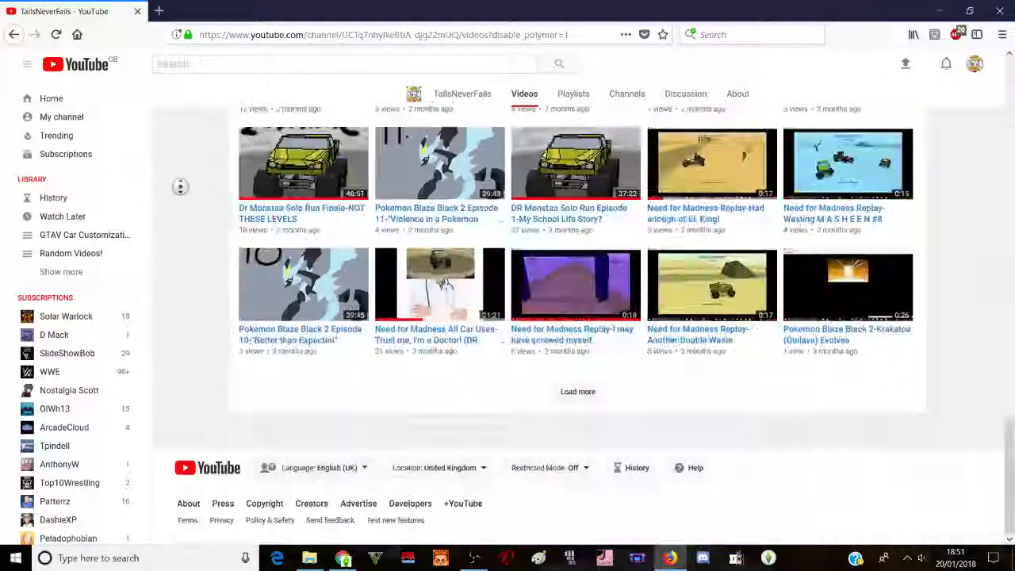
# - Load more batches until the oldest seven-month-old Pokemon Platinum Randomizer episodes appear
pyautogui.click(577, 391)
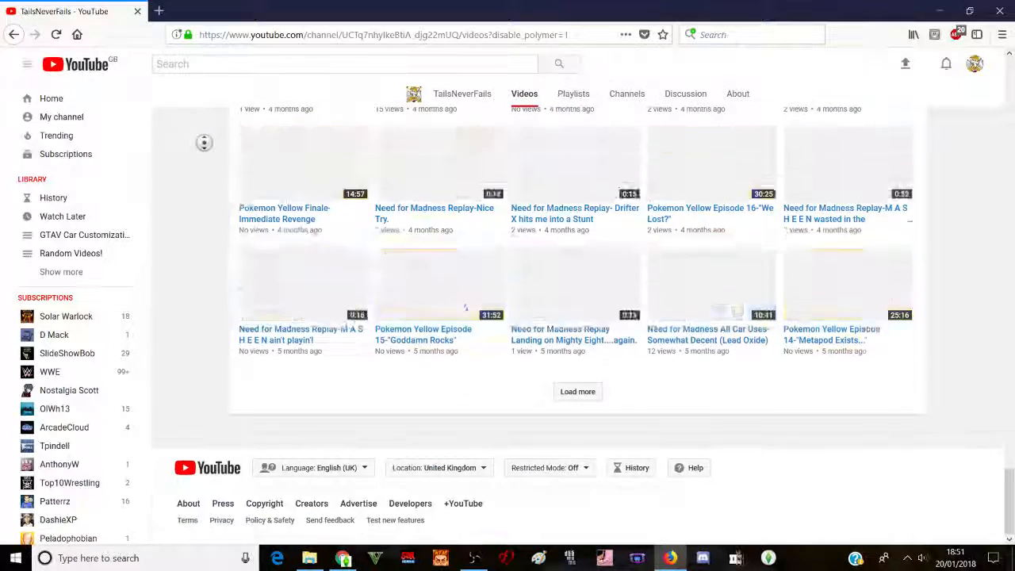
pyautogui.click(577, 391)
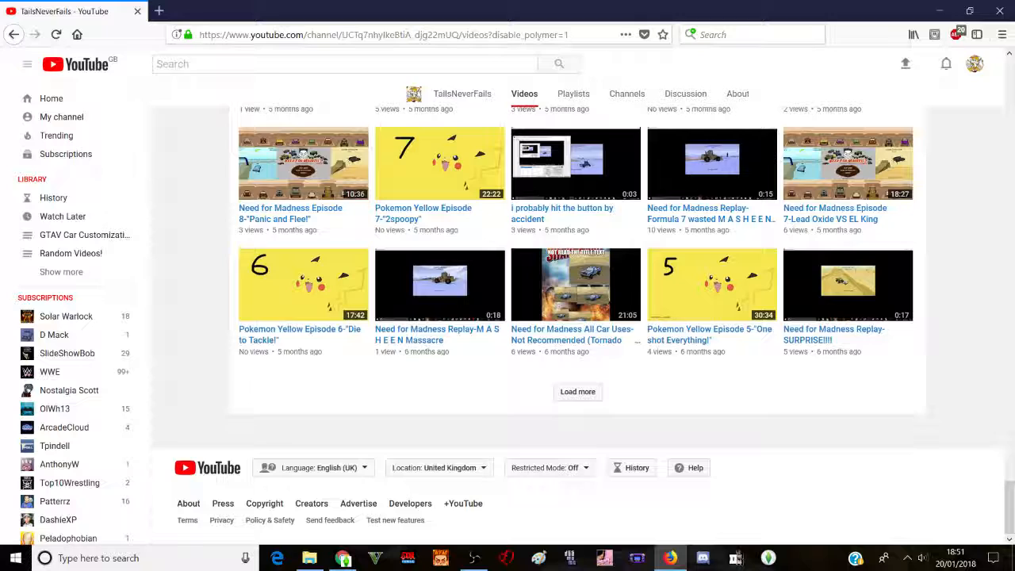
pyautogui.click(578, 391)
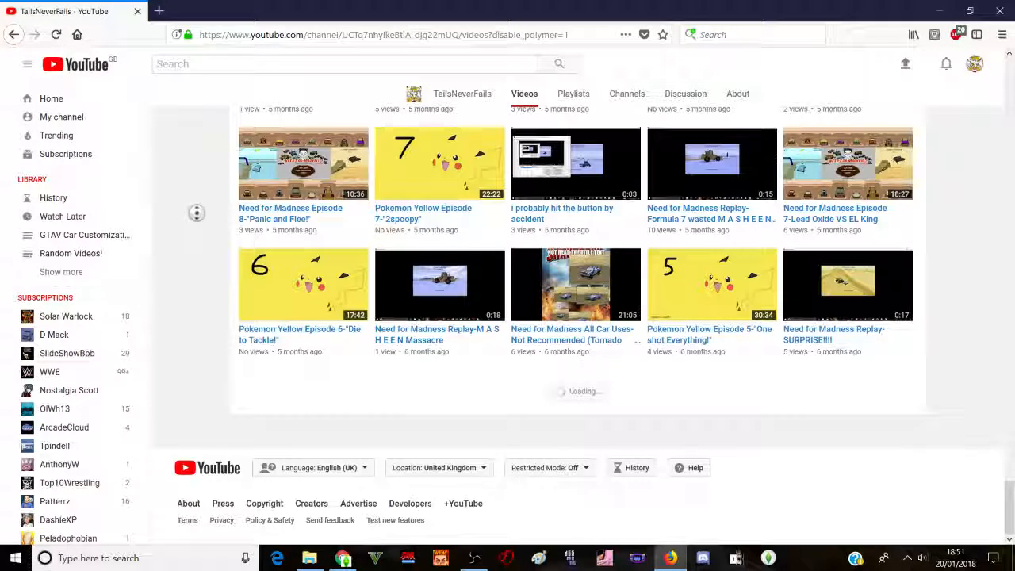
pyautogui.scroll(-3)
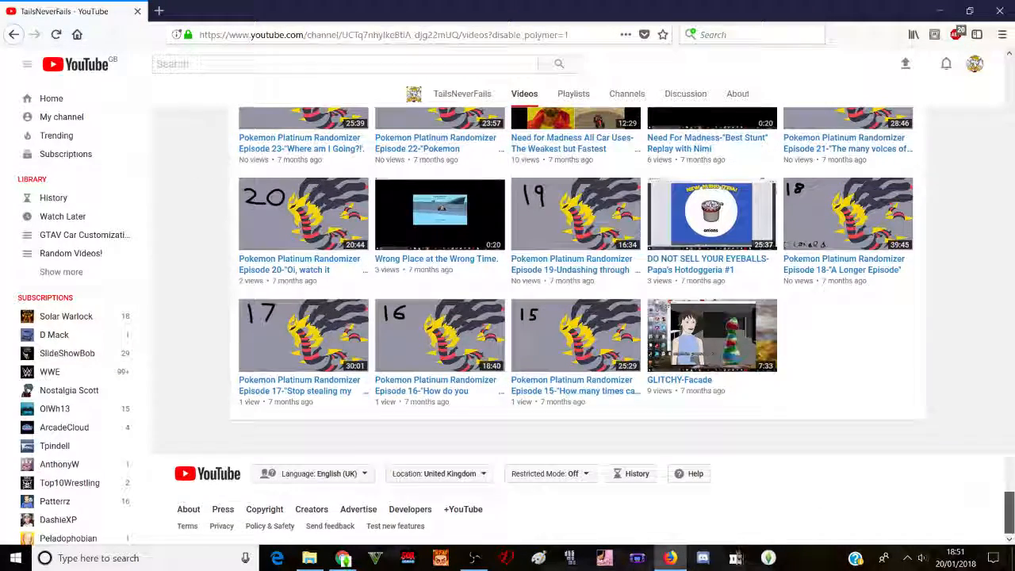
# - Scroll back up the Videos tab to the channel banner and newest uploads
pyautogui.scroll(3)
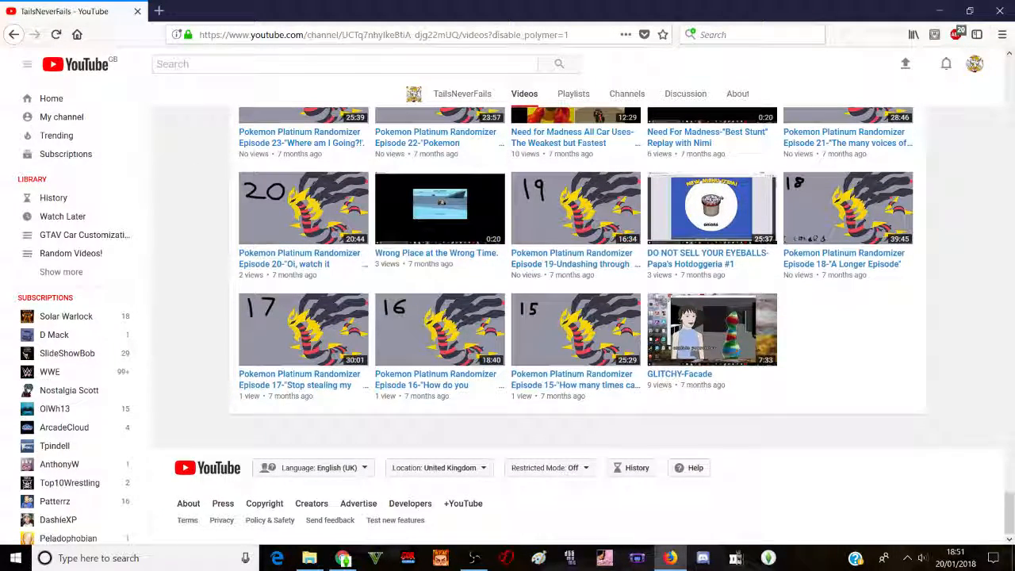
pyautogui.scroll(3)
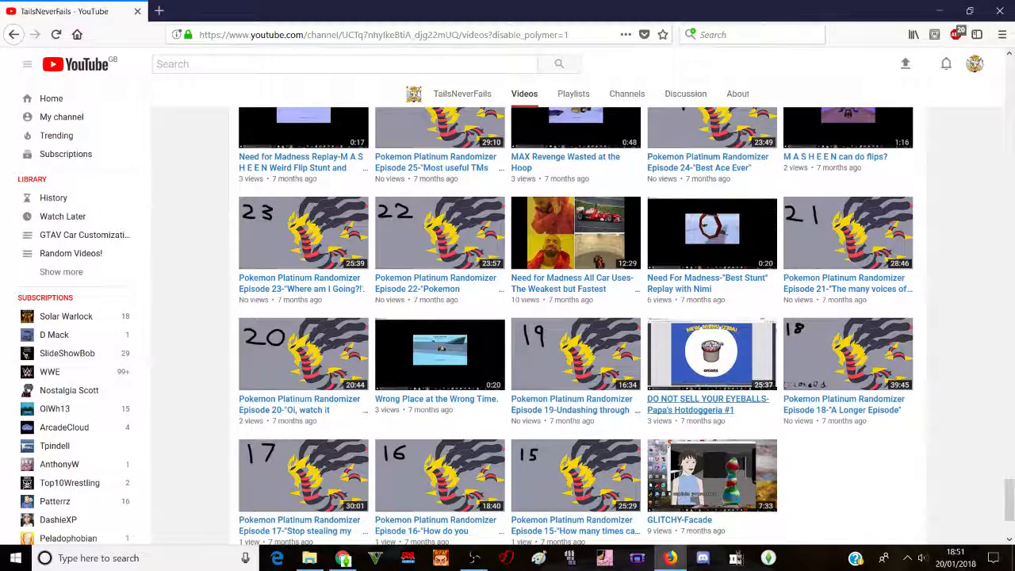
pyautogui.moveTo(708, 404)
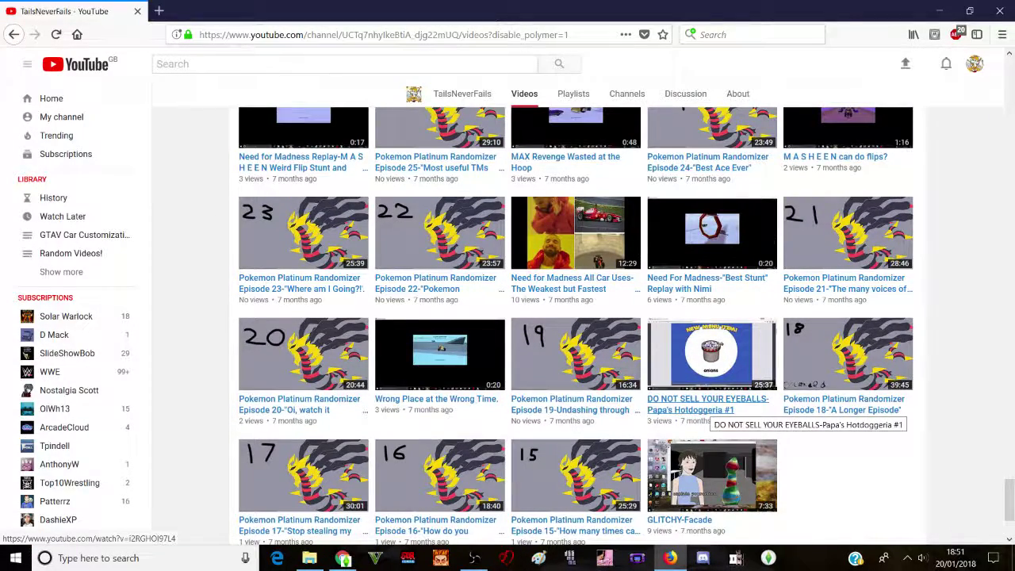
pyautogui.scroll(-3)
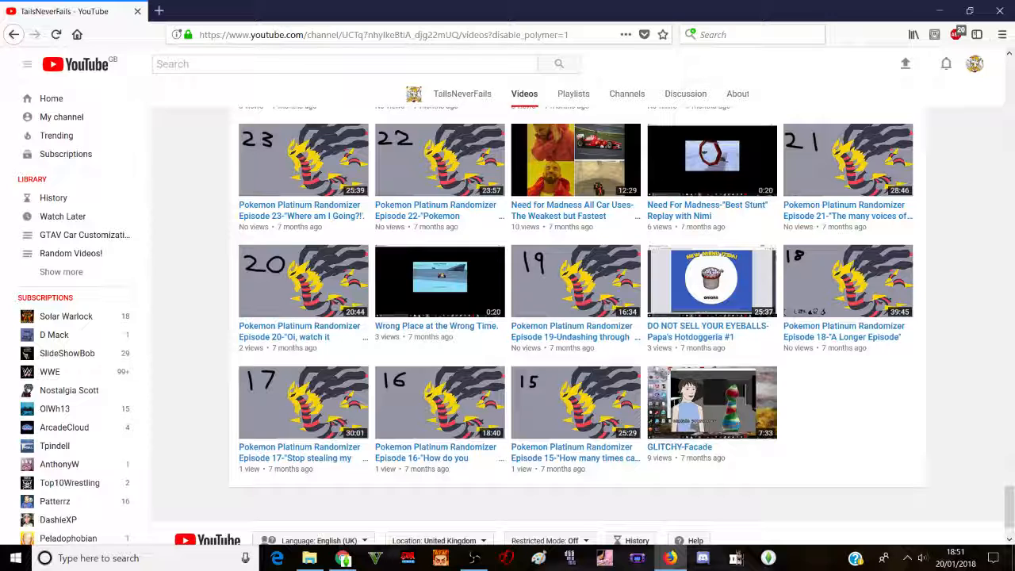
pyautogui.moveTo(707, 331)
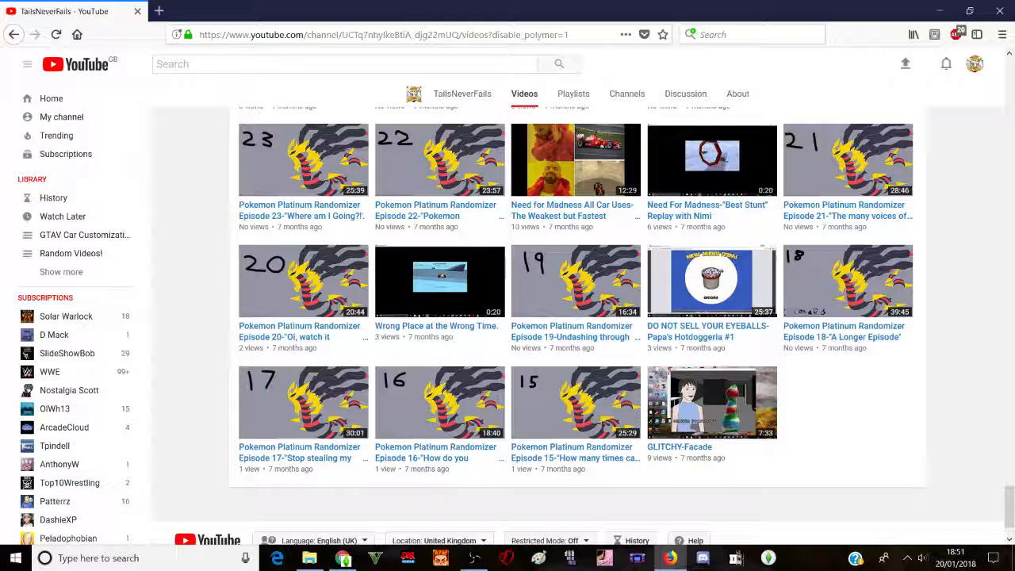
pyautogui.scroll(3)
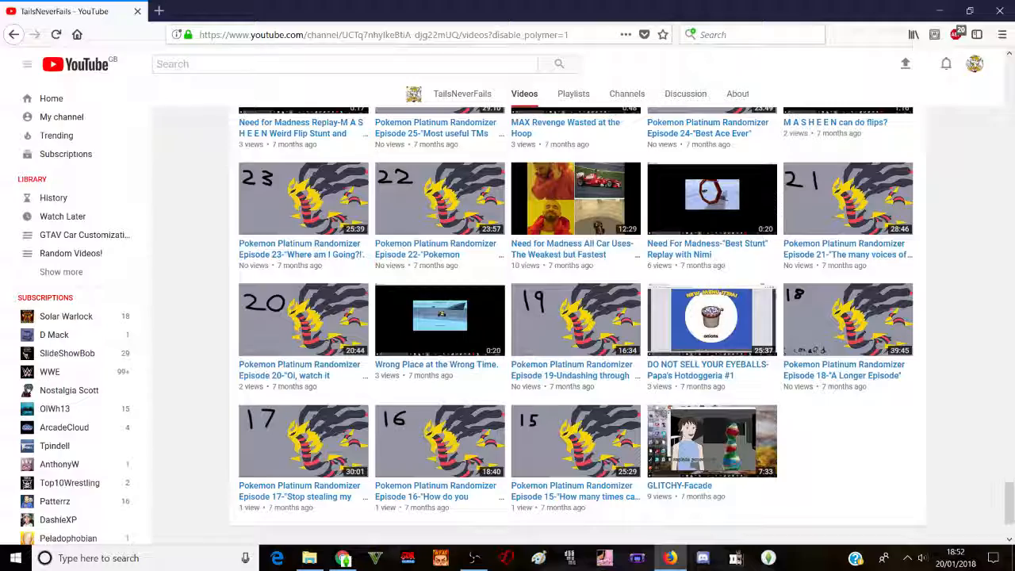
pyautogui.scroll(-3)
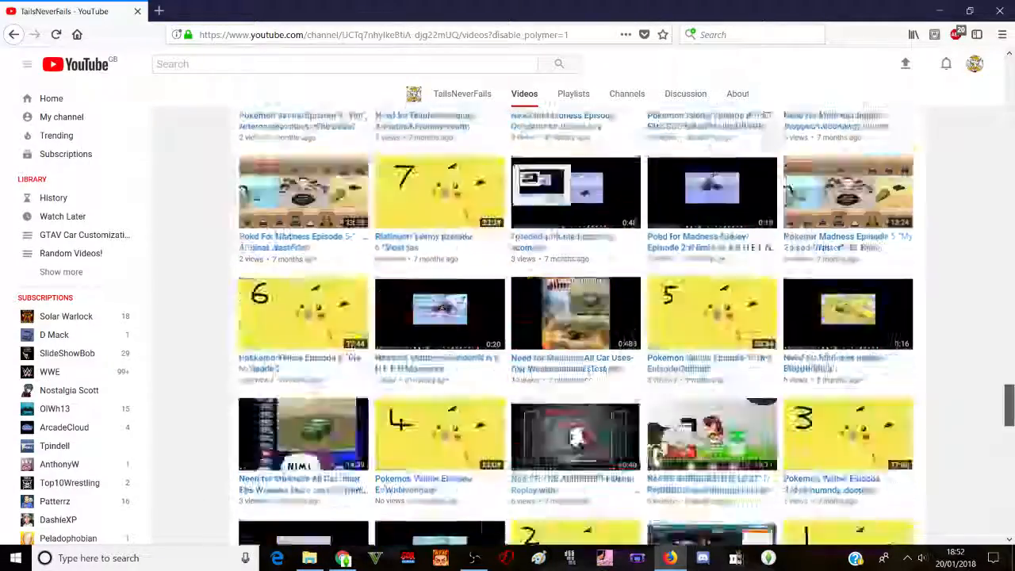
pyautogui.scroll(3)
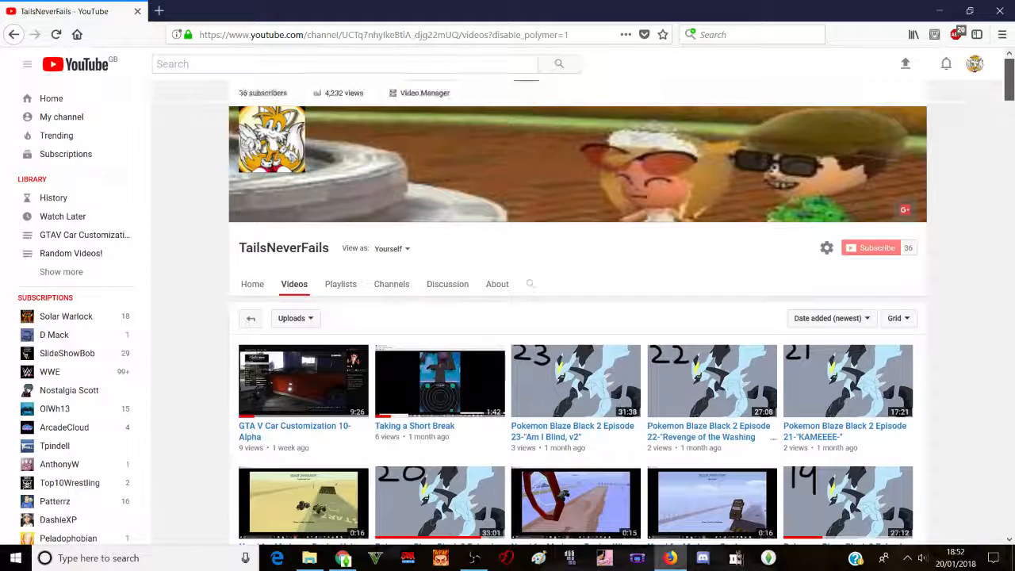